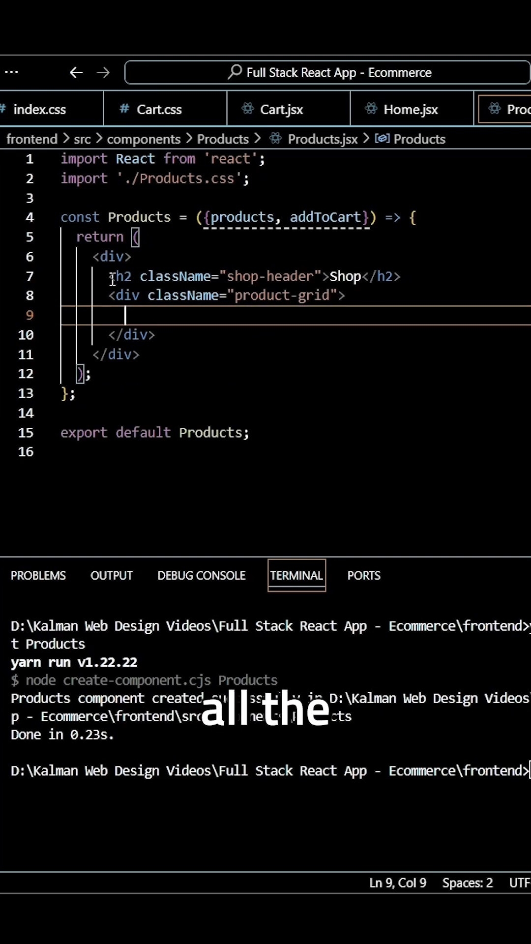
# Write {products.map(product => ( inside the product-grid div, using autocomplete for products and map
pyautogui.write('{')
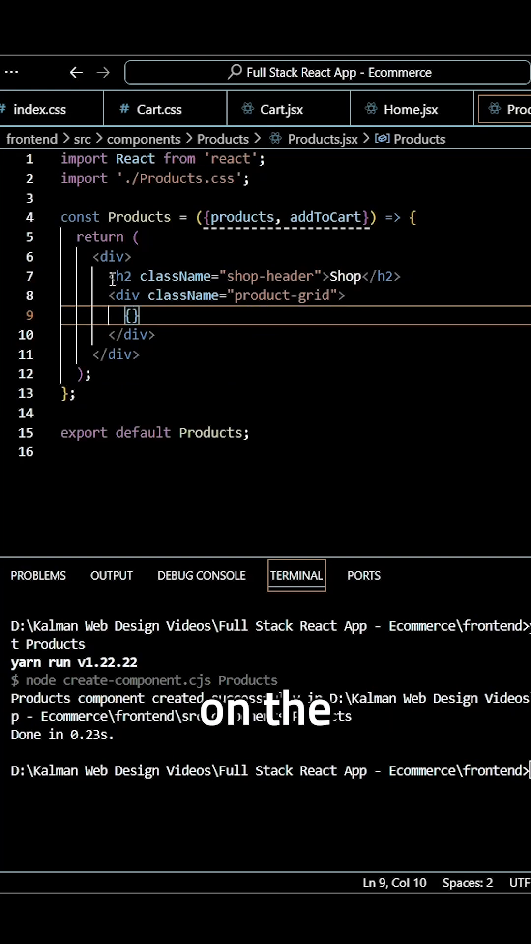
pyautogui.write('product')
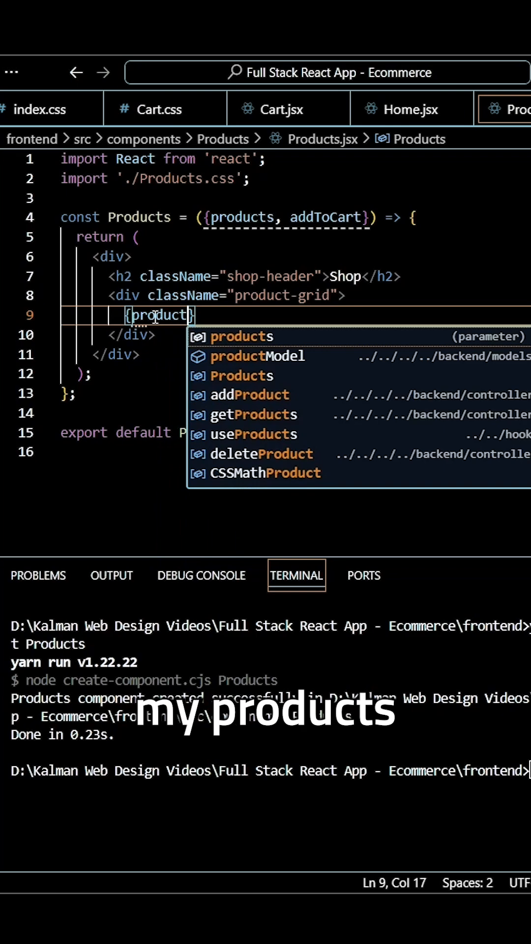
pyautogui.write('s')
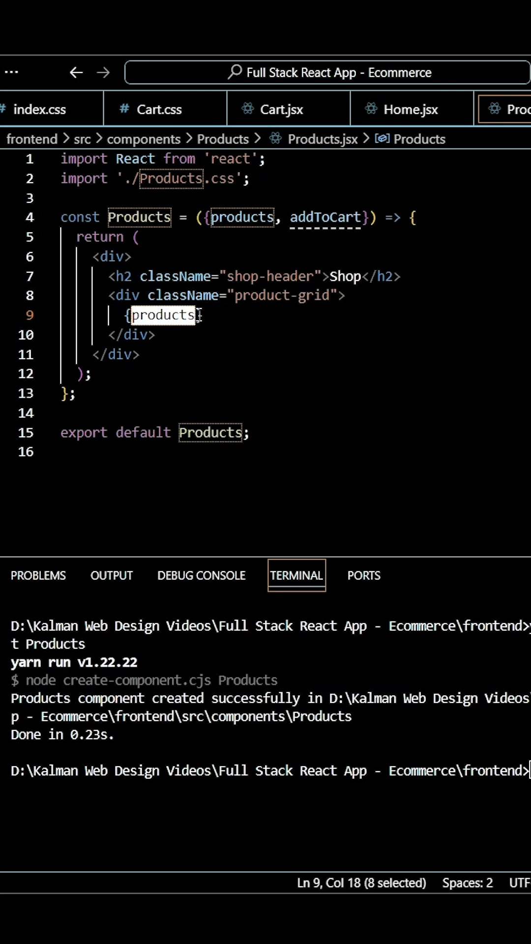
pyautogui.write('.map(')
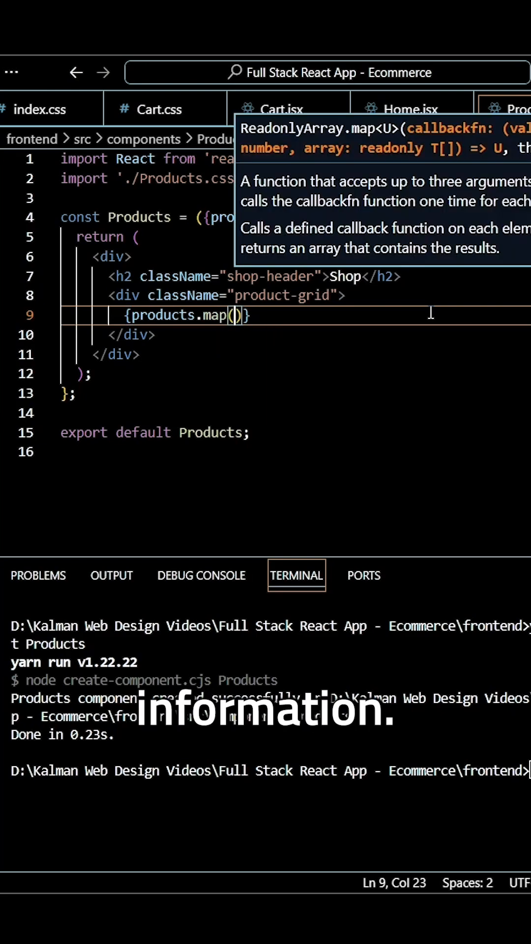
pyautogui.write('product =>')
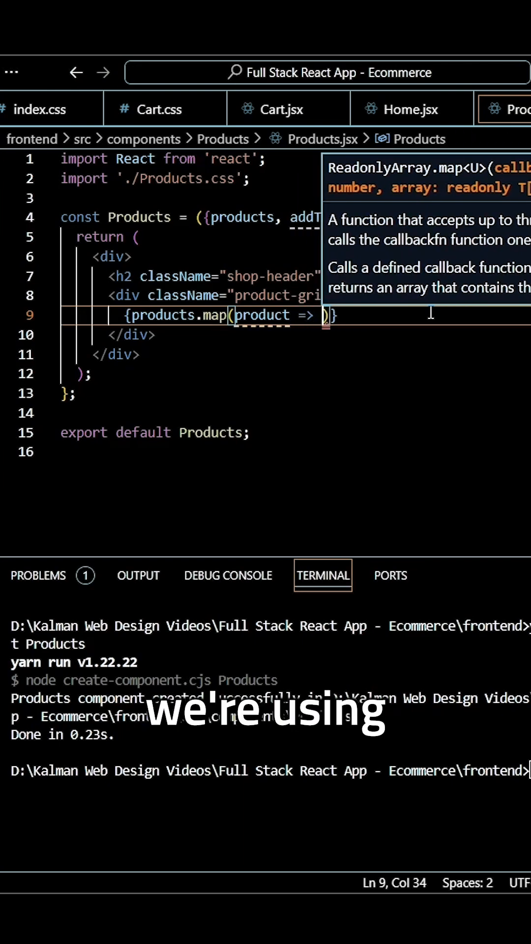
pyautogui.write('{')
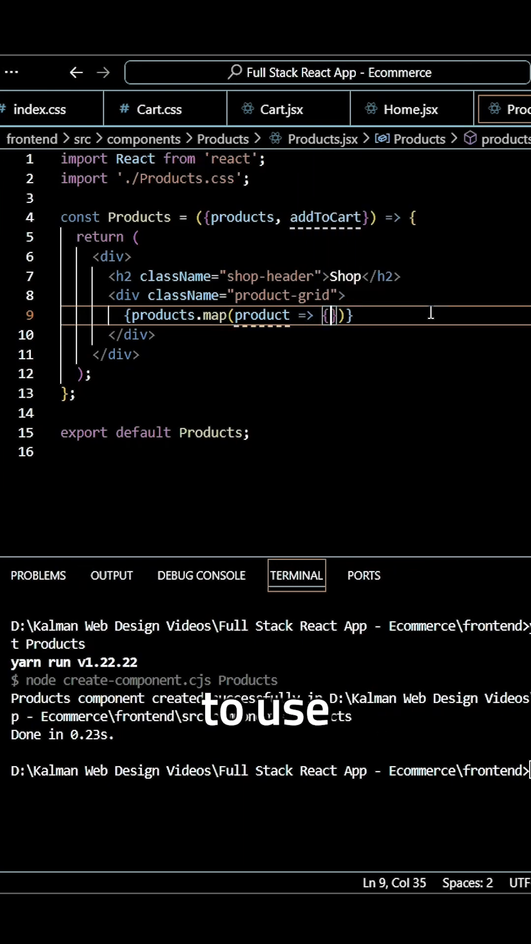
pyautogui.press('Backspace')
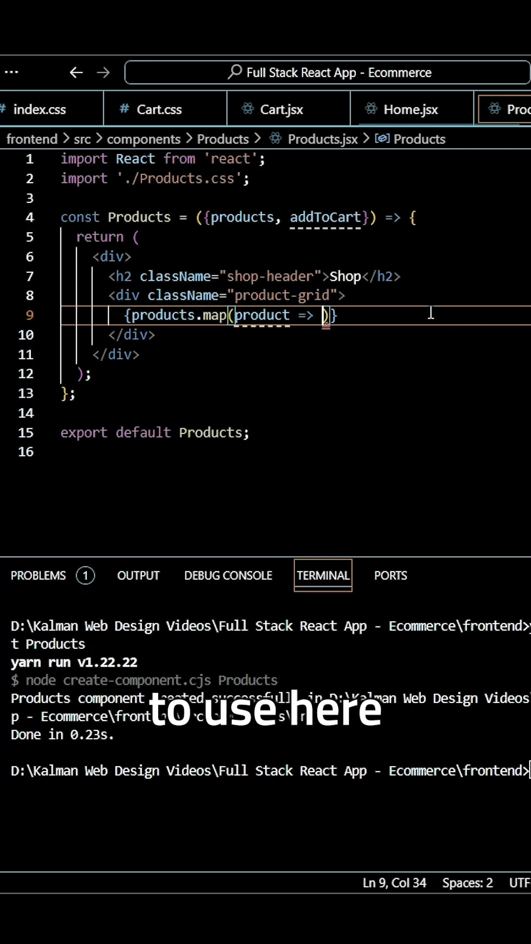
pyautogui.write('(')
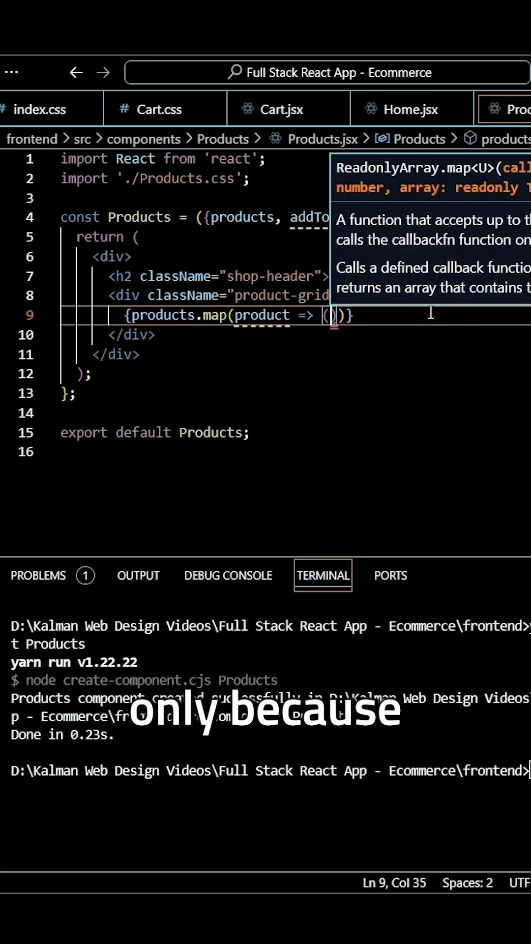
# Expand div.product via Emmet and give it key={product._id}
pyautogui.write('div.product')
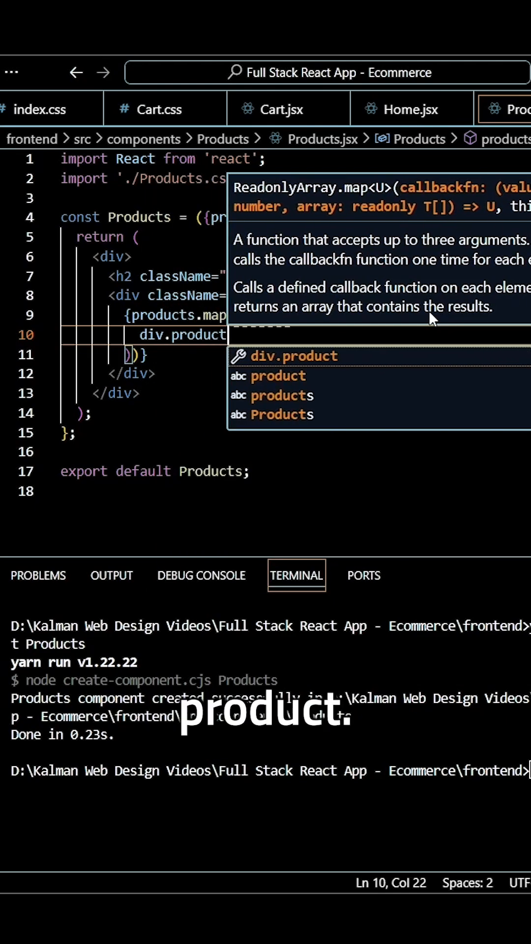
pyautogui.press('Enter')
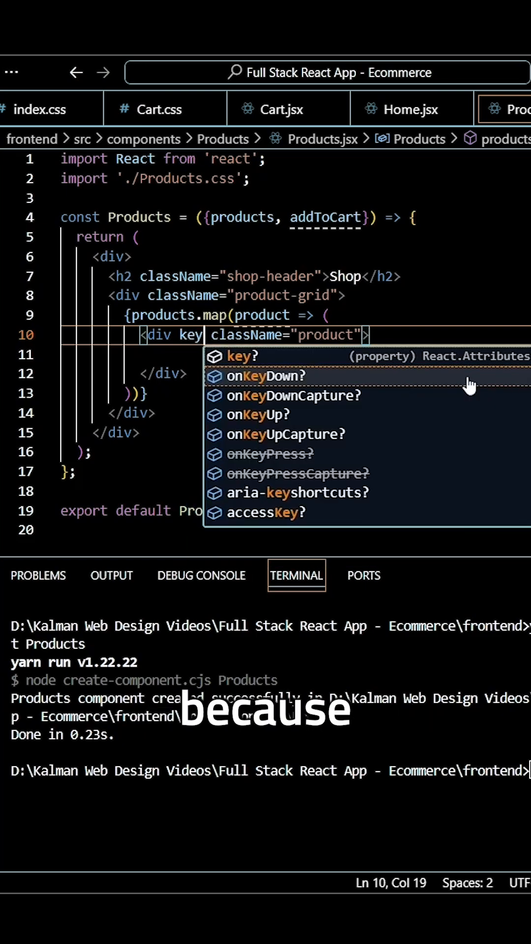
pyautogui.write('=')
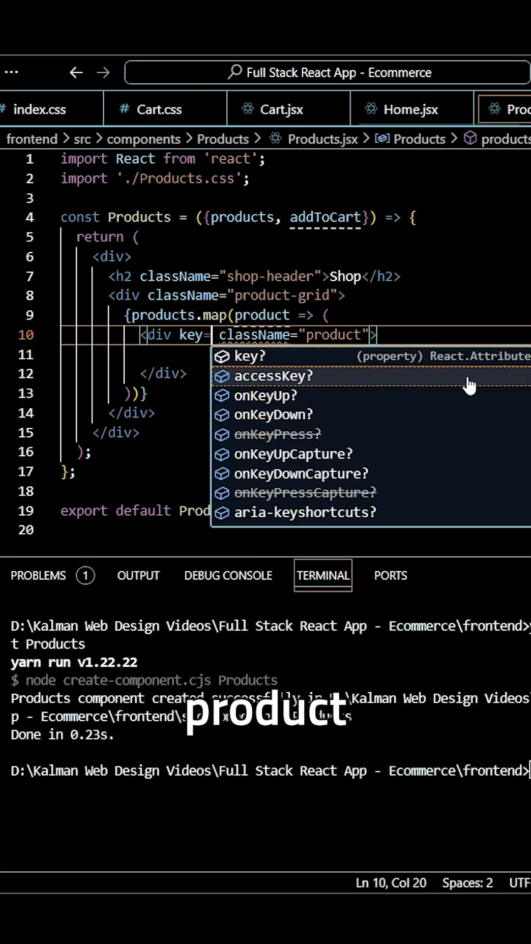
pyautogui.write('{produc')
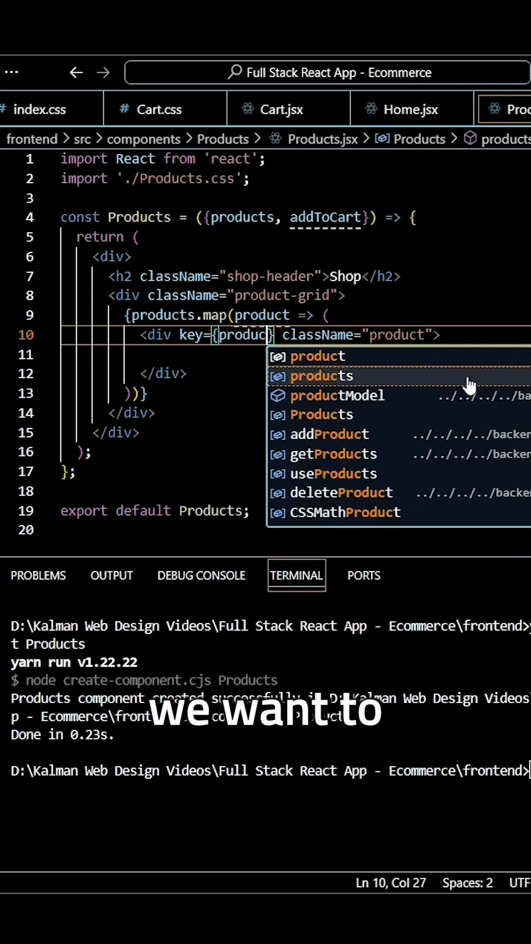
pyautogui.write('.')
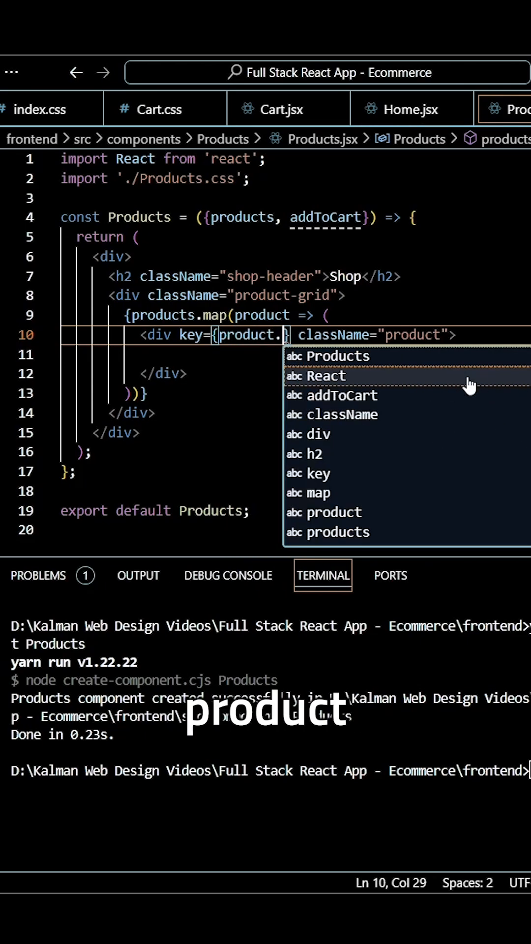
pyautogui.write('_id')
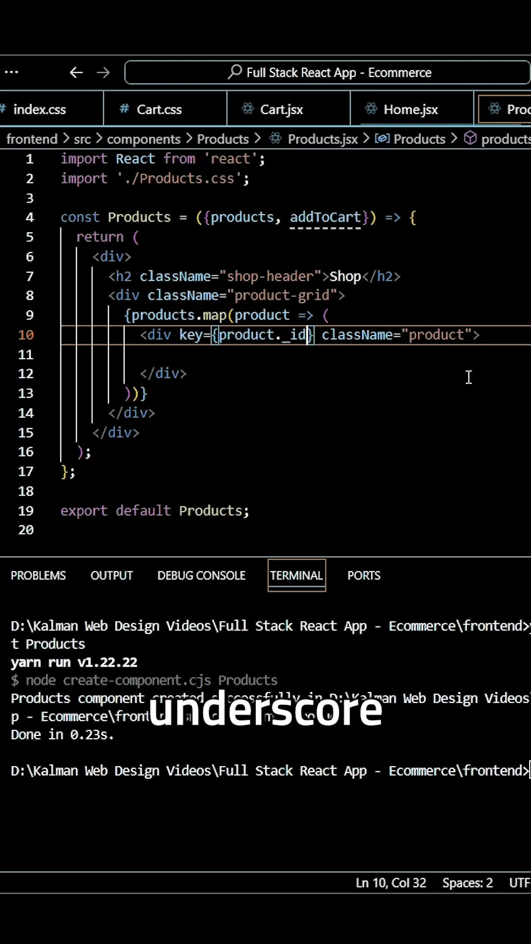
pyautogui.doubleClick(289, 334)
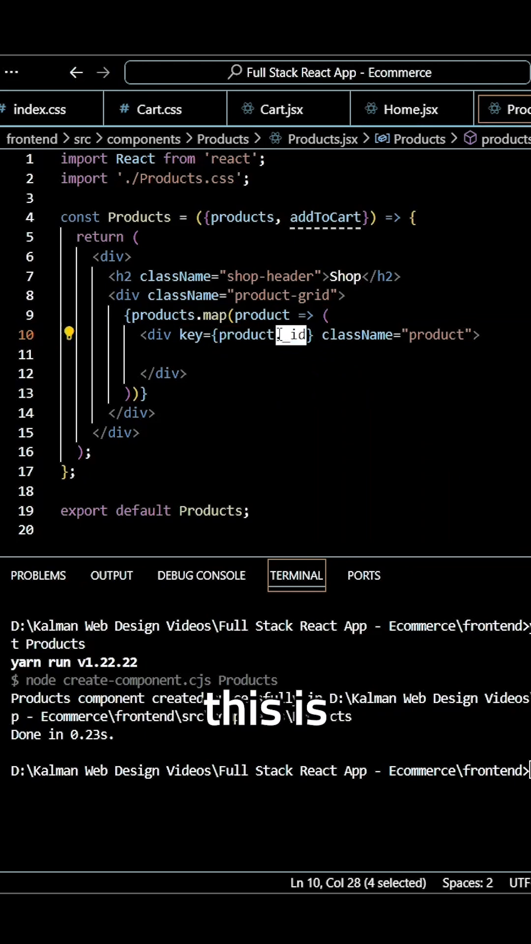
# Add a div.img-container inside the product div and expand an img tag within it
pyautogui.write('di')
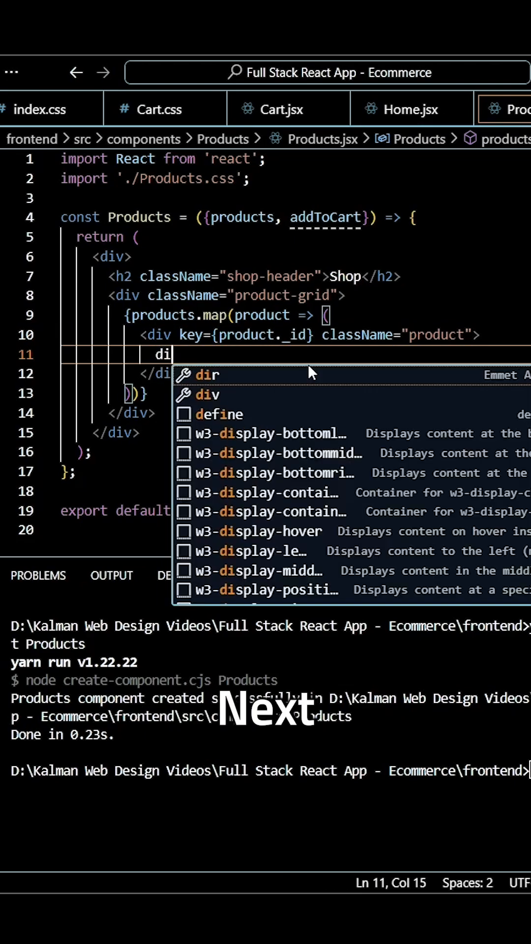
pyautogui.write('v.')
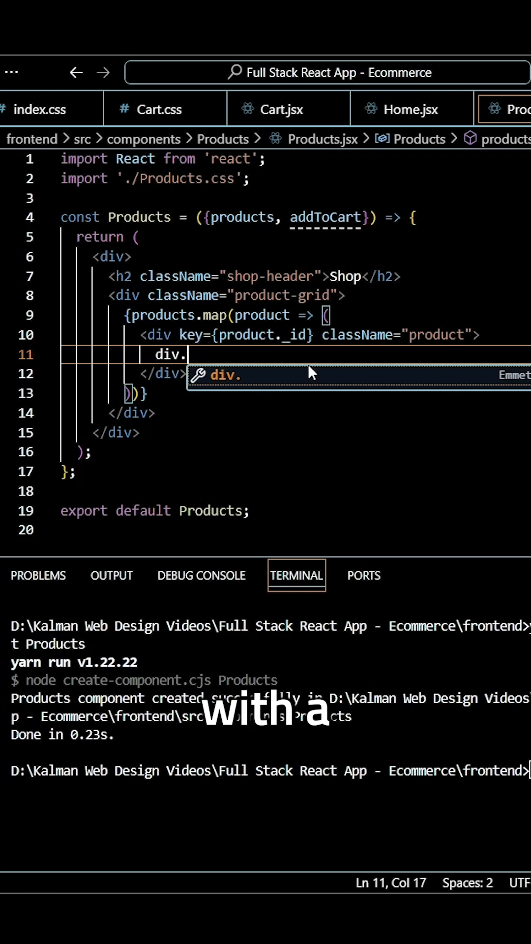
pyautogui.write('img-cvo')
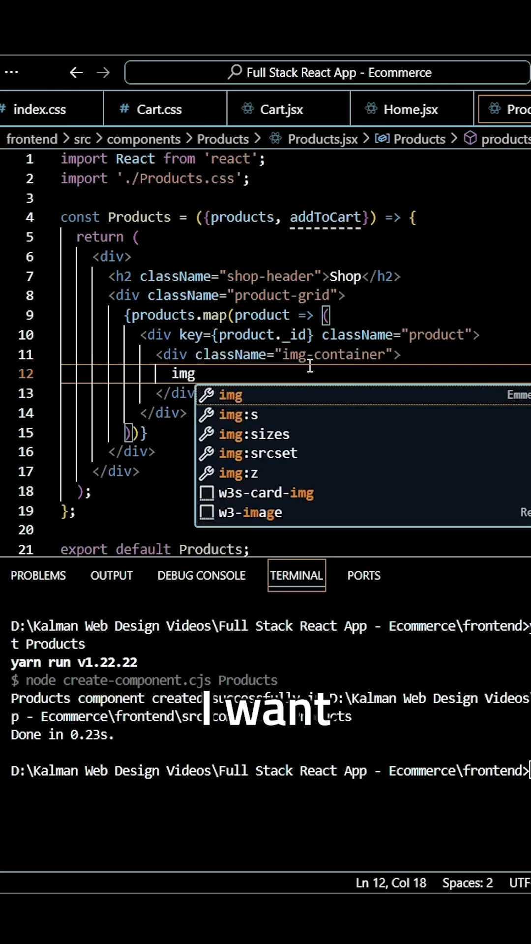
pyautogui.press('Tab')
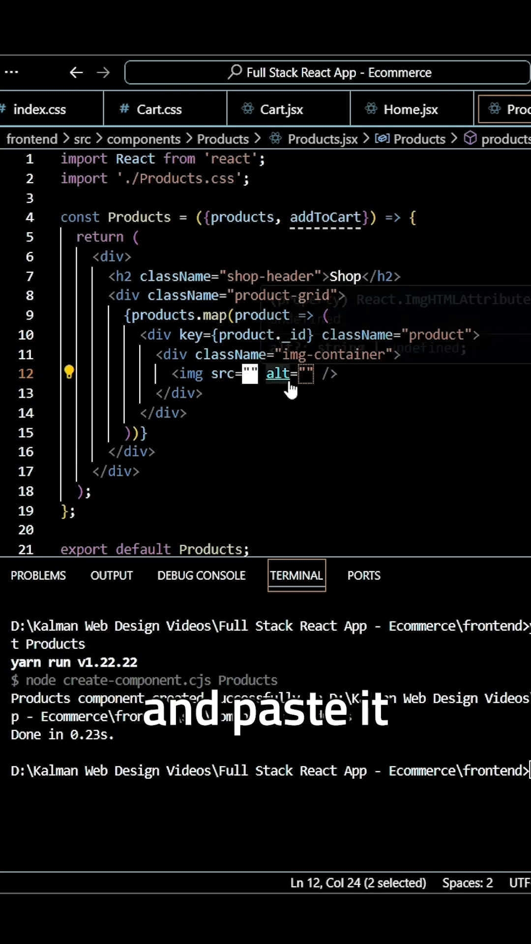
# Bind the img src to {product.imageUrl}, leaving alt empty
pyautogui.write('{product._id}')
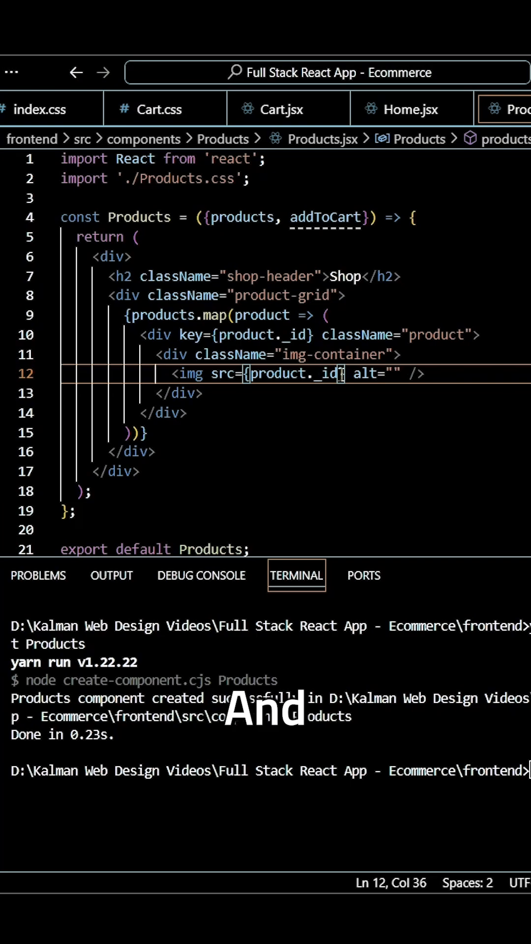
pyautogui.write('im')
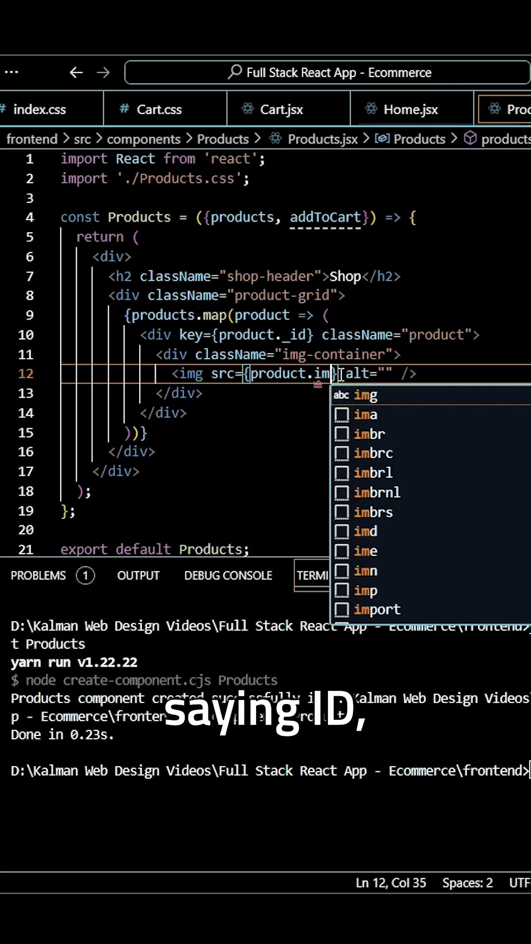
pyautogui.write('ageUrl')
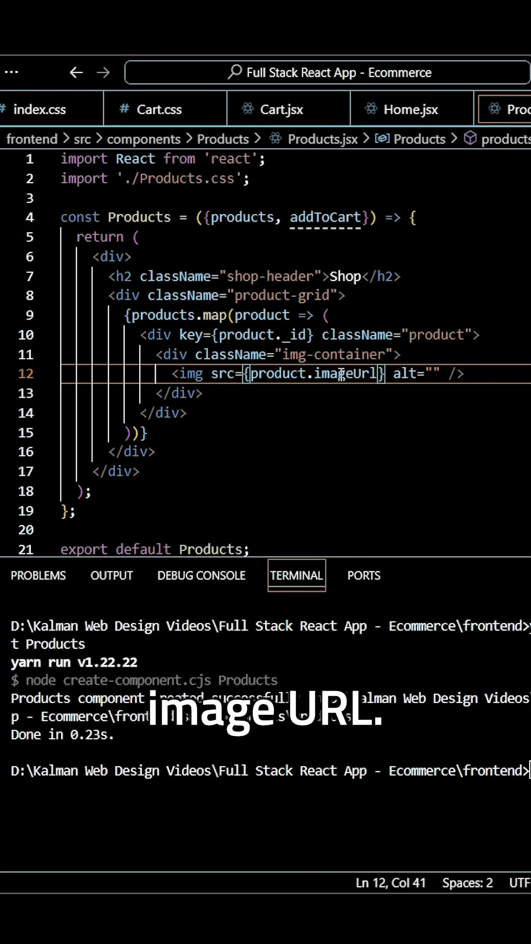